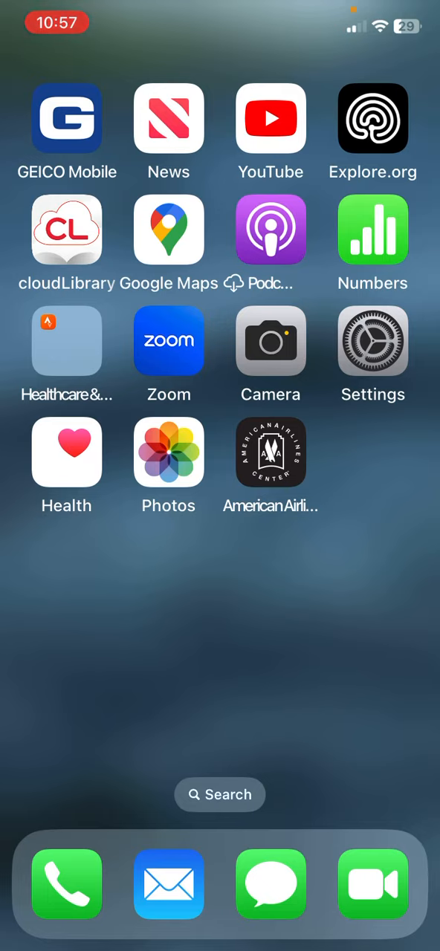
Step: Launch Photos from the Home Screen, landing on the Albums tab
left_click(168, 451)
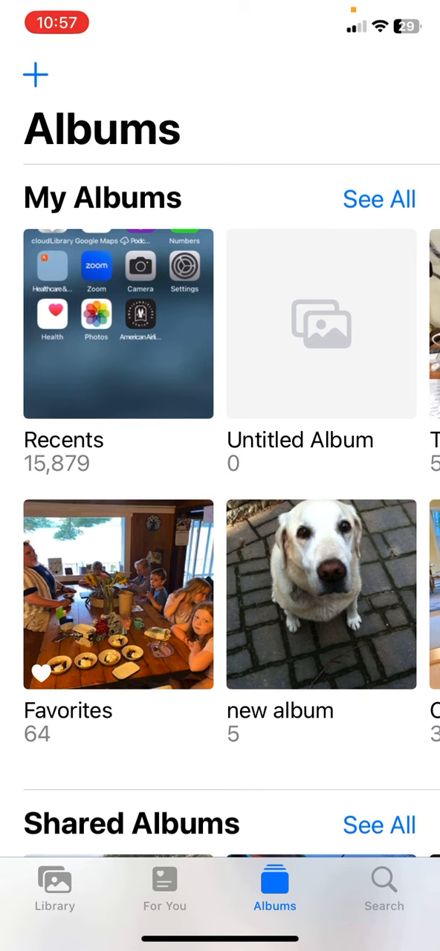
Step: Scroll the Albums tab to Media Types and open the Screenshots album
scroll("up", 3)
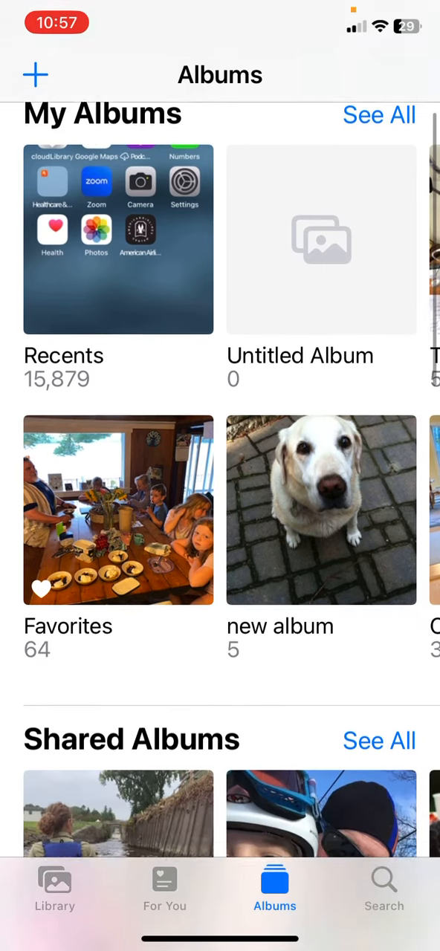
scroll("down", 3)
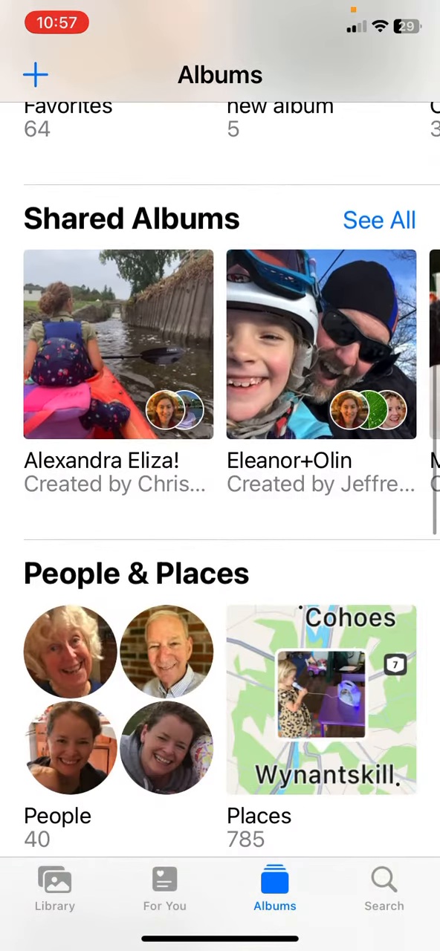
scroll("down", 3)
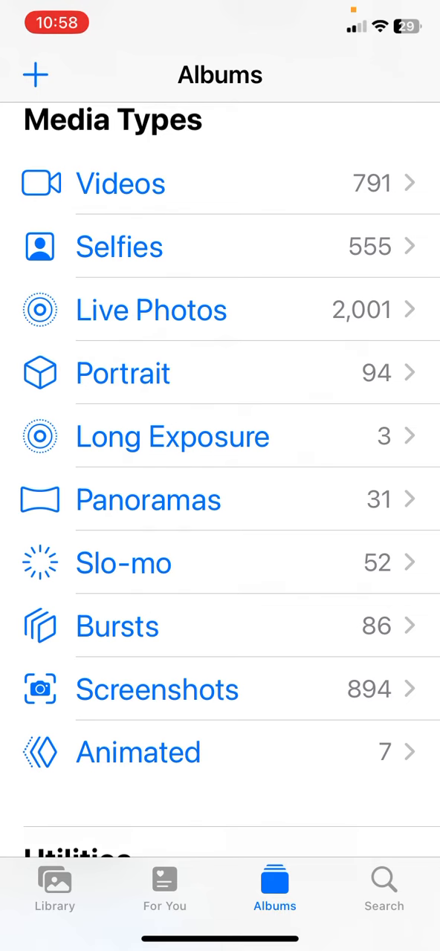
left_click(157, 690)
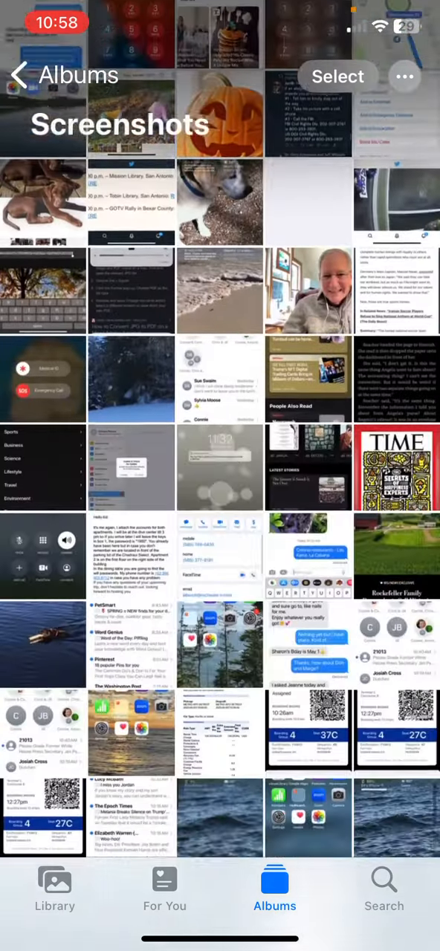
Step: Scroll the Screenshots grid toward earlier screenshot thumbnails
scroll("down", 3)
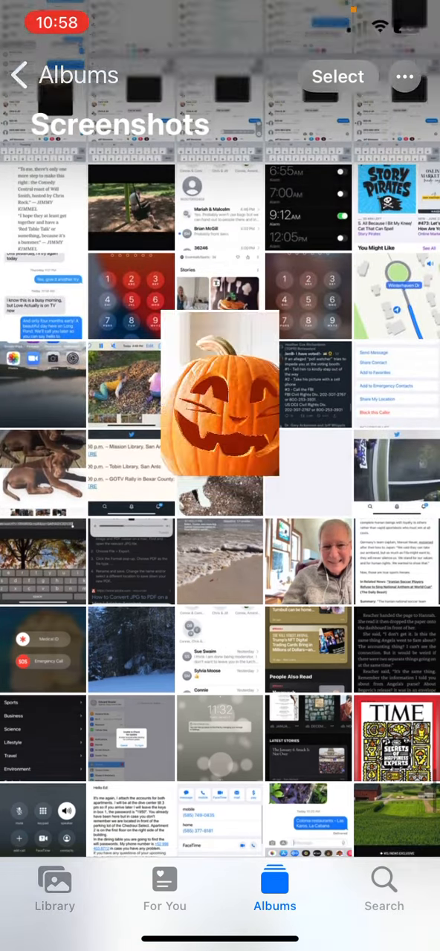
left_click(220, 396)
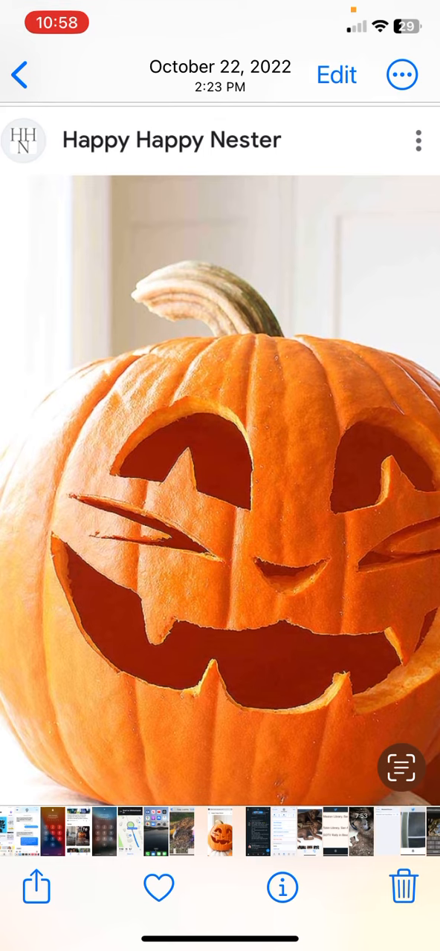
left_click(18, 74)
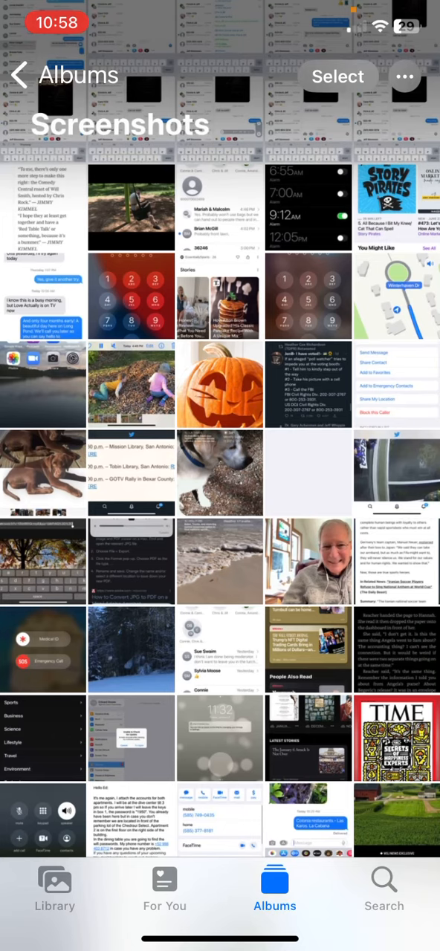